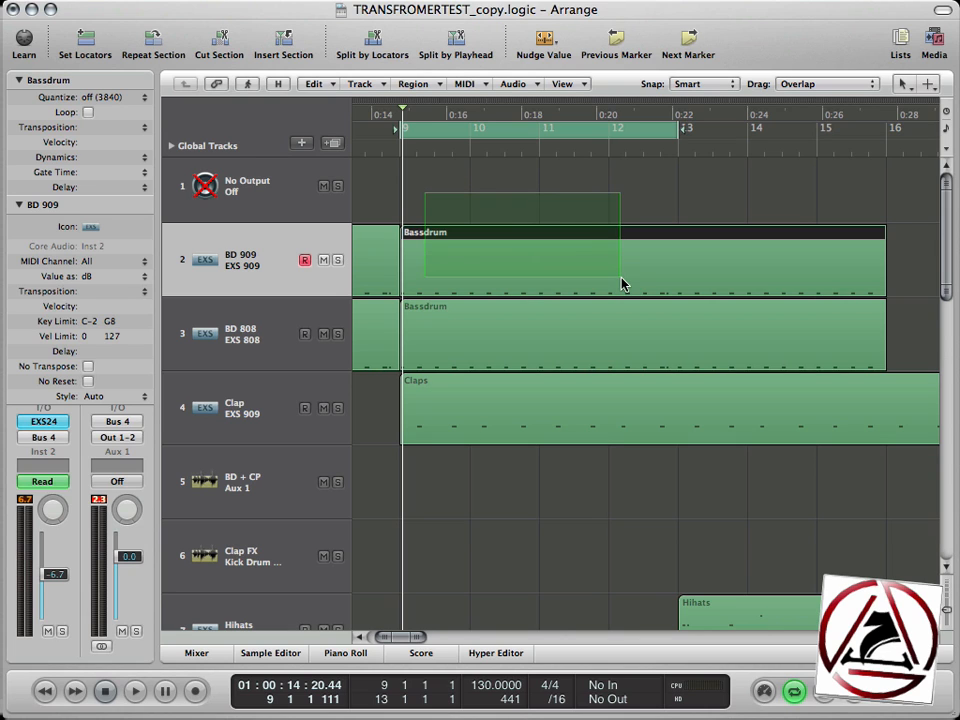
# Draw a volume dip into the Bassdrum region with the pencil, then rubber-band the points and delete them.
pyautogui.click(564, 84)
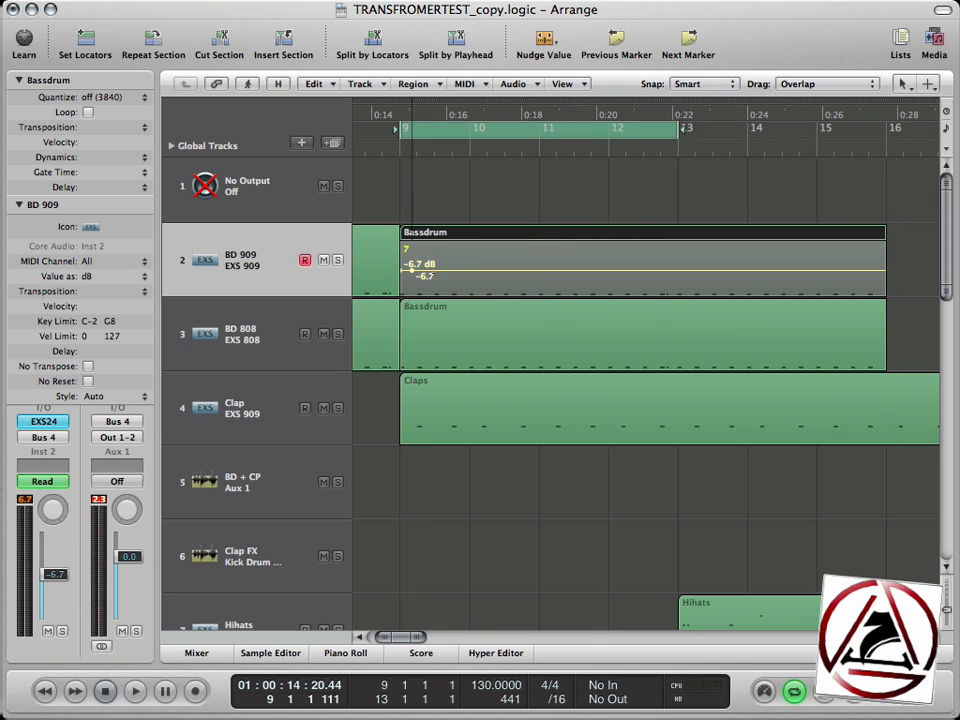
pyautogui.moveTo(410, 272); pyautogui.dragTo(524, 272)
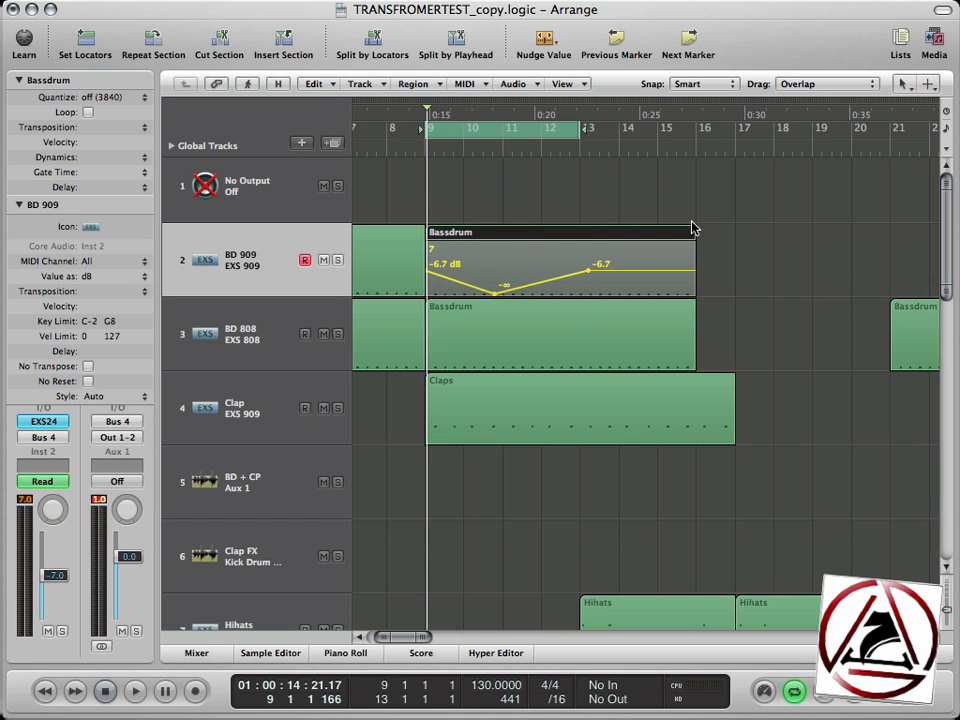
pyautogui.moveTo(596, 244)
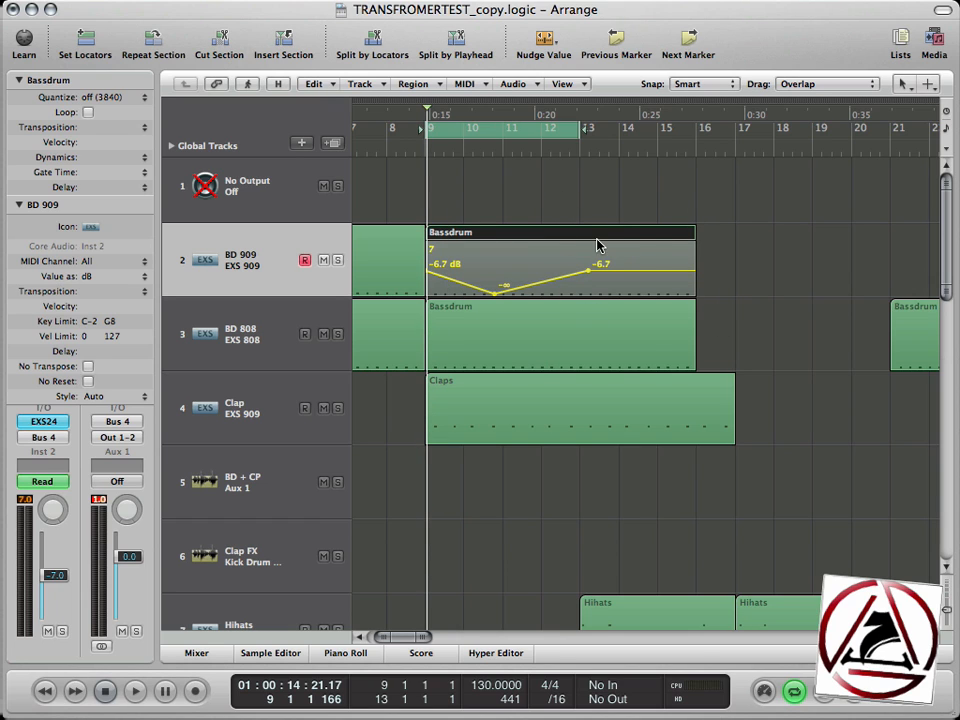
pyautogui.click(344, 652)
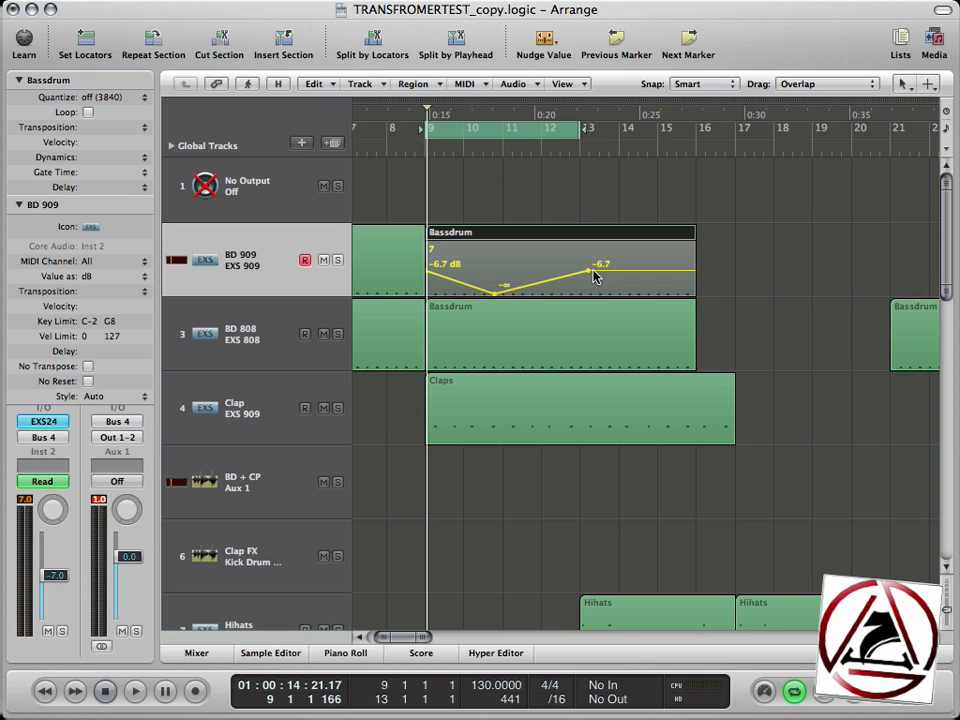
pyautogui.moveTo(596, 268); pyautogui.dragTo(440, 264)
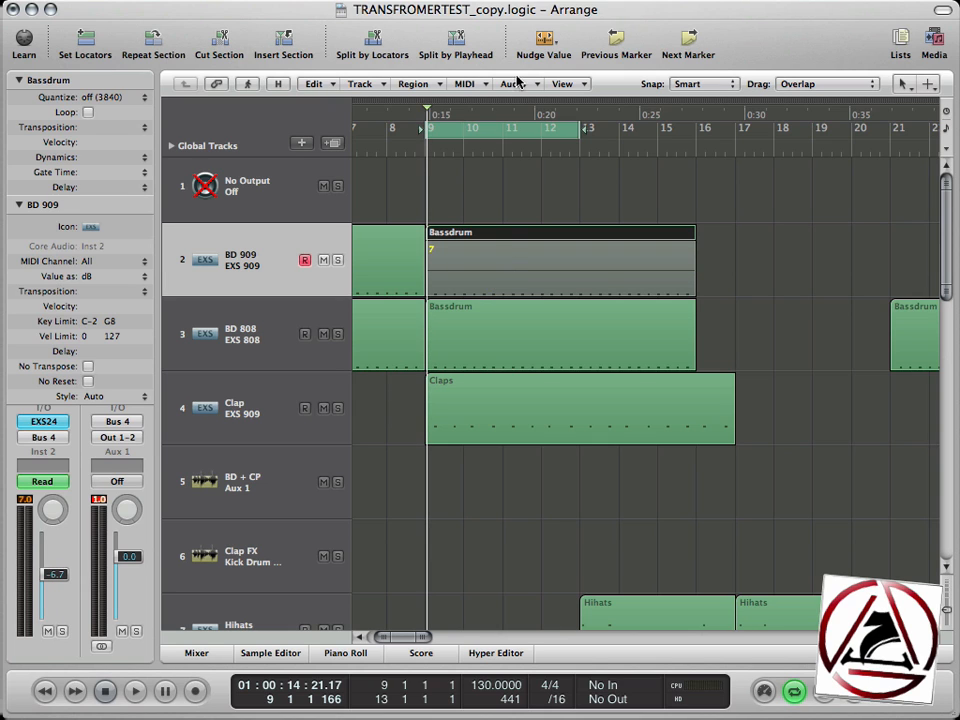
# Add a second BD 909 track using New with Same Channel Strip/Instrument.
pyautogui.click(562, 84)
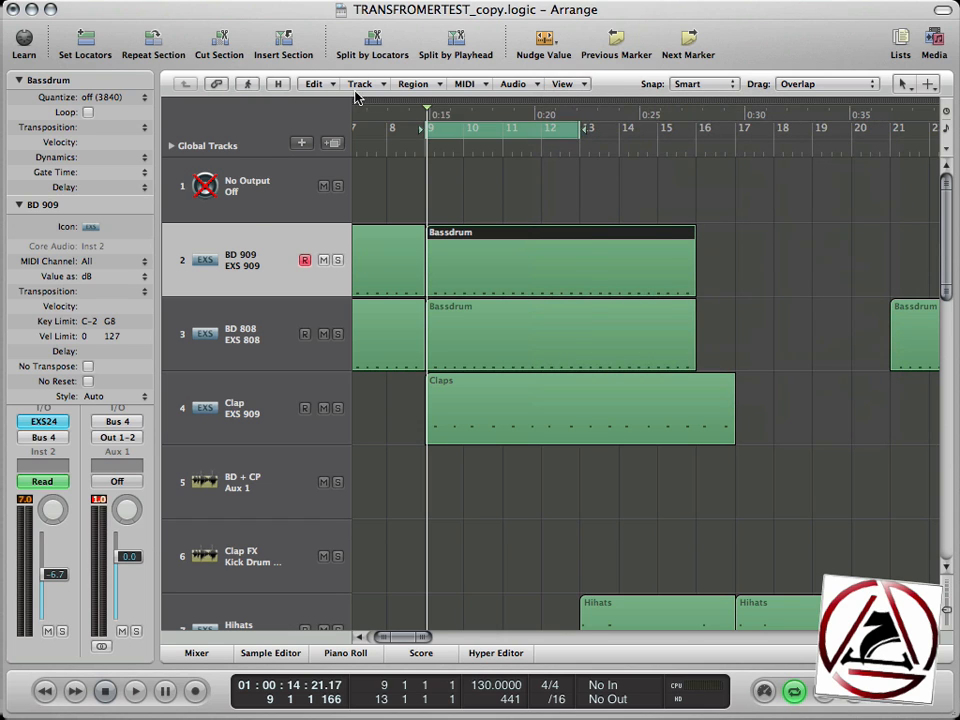
pyautogui.click(360, 84)
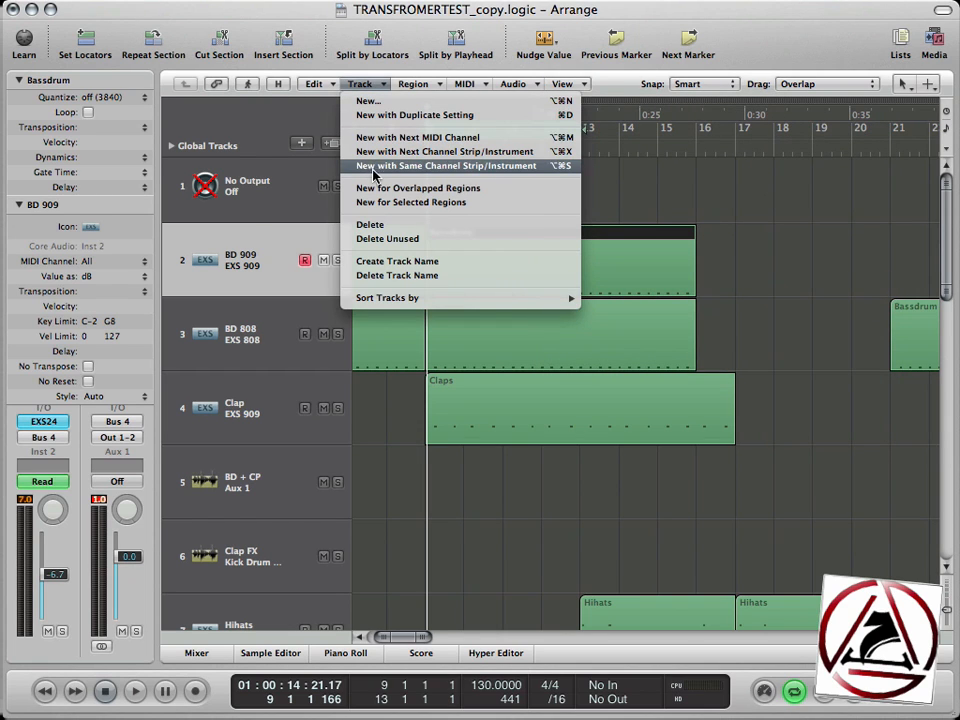
pyautogui.moveTo(520, 176)
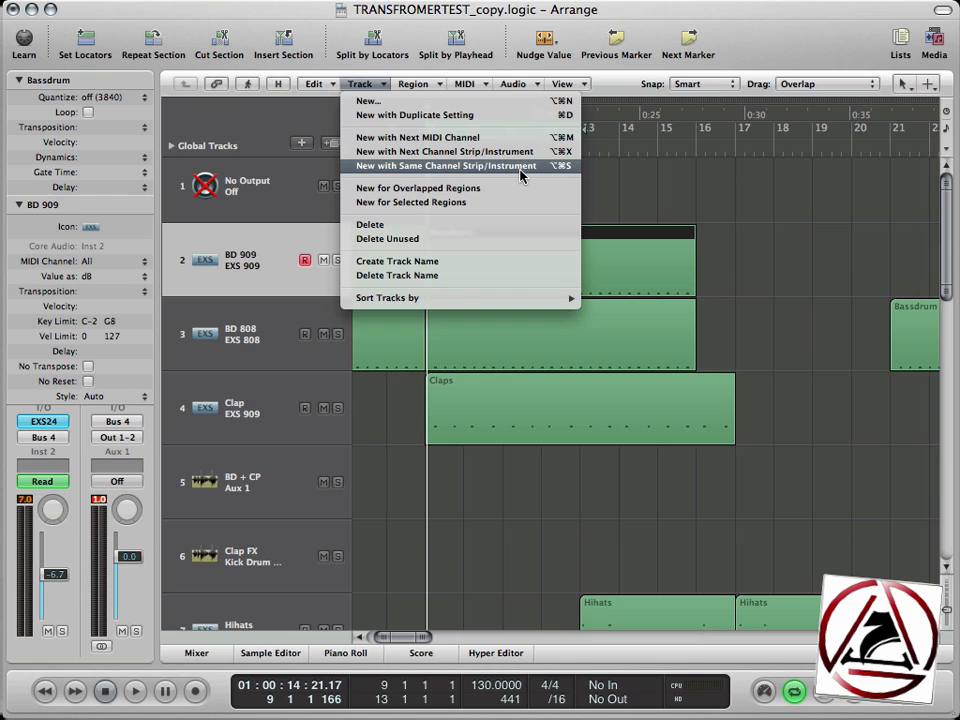
pyautogui.click(444, 164)
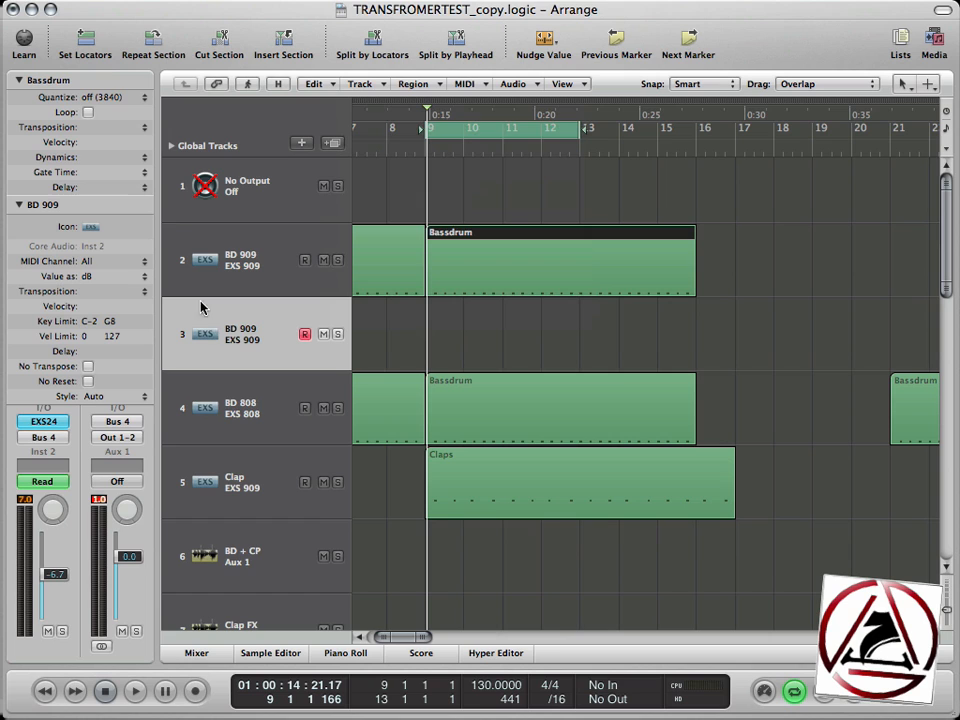
# Create an empty EXS 909 region on the new track and lengthen it to four bars.
pyautogui.rightClick(470, 336)
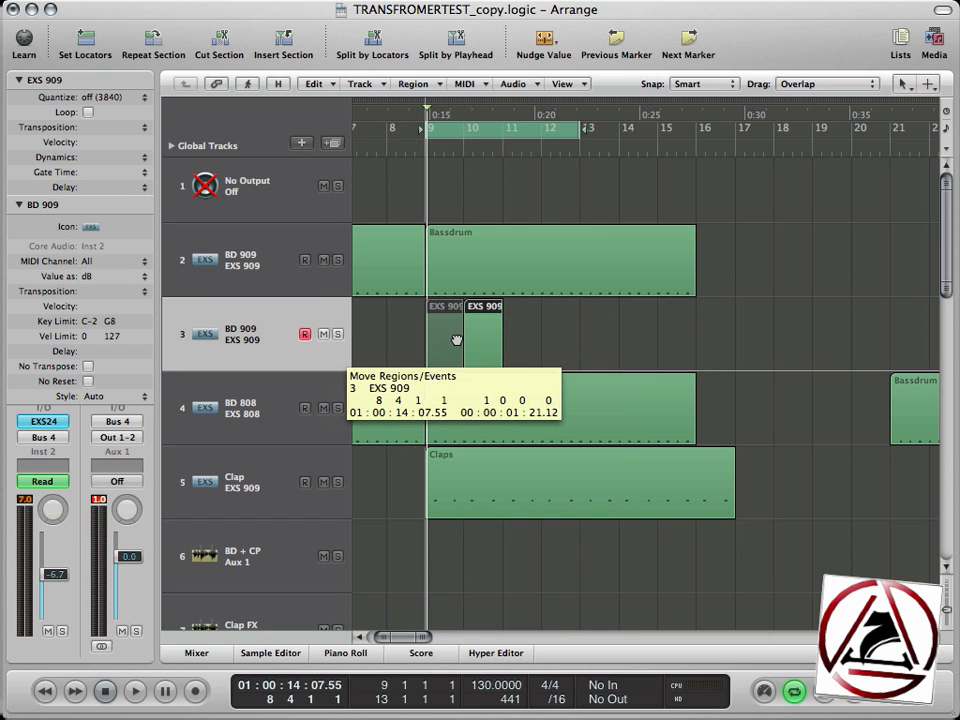
pyautogui.moveTo(500, 340); pyautogui.dragTo(578, 340)
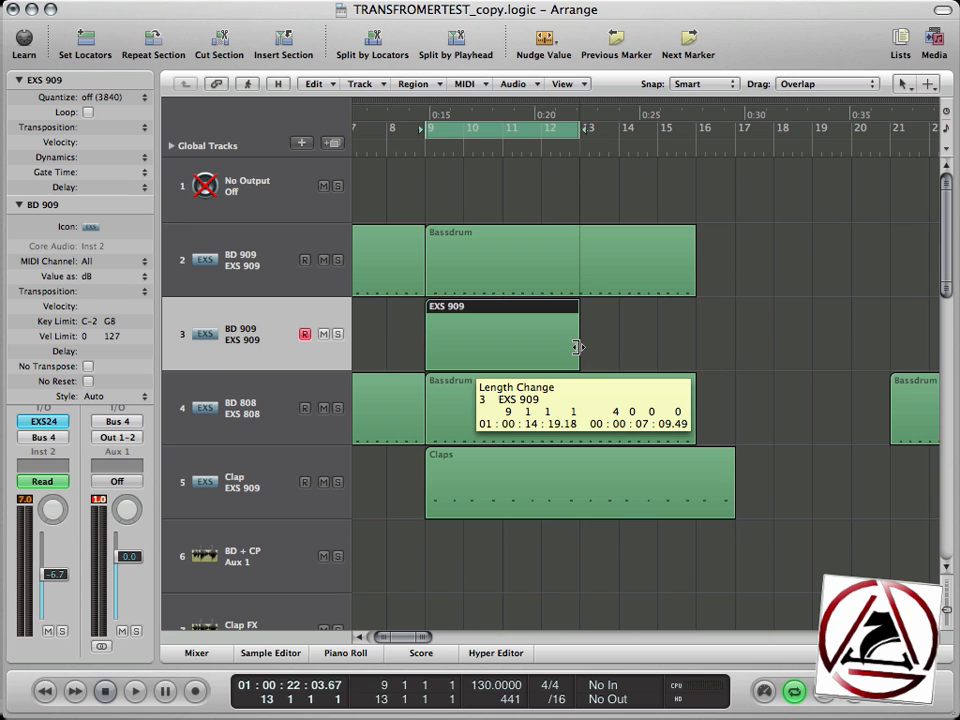
# Enable Auto Track Zoom and draw a V-shaped volume dip returning to -6.7 dB in the empty region.
pyautogui.click(564, 84)
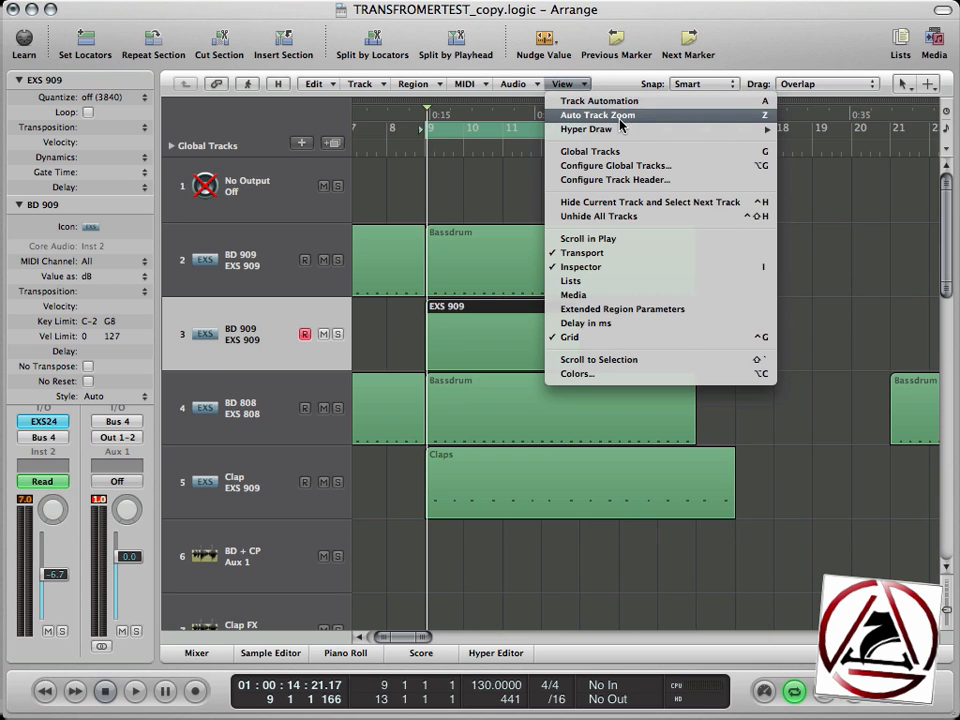
pyautogui.click(596, 114)
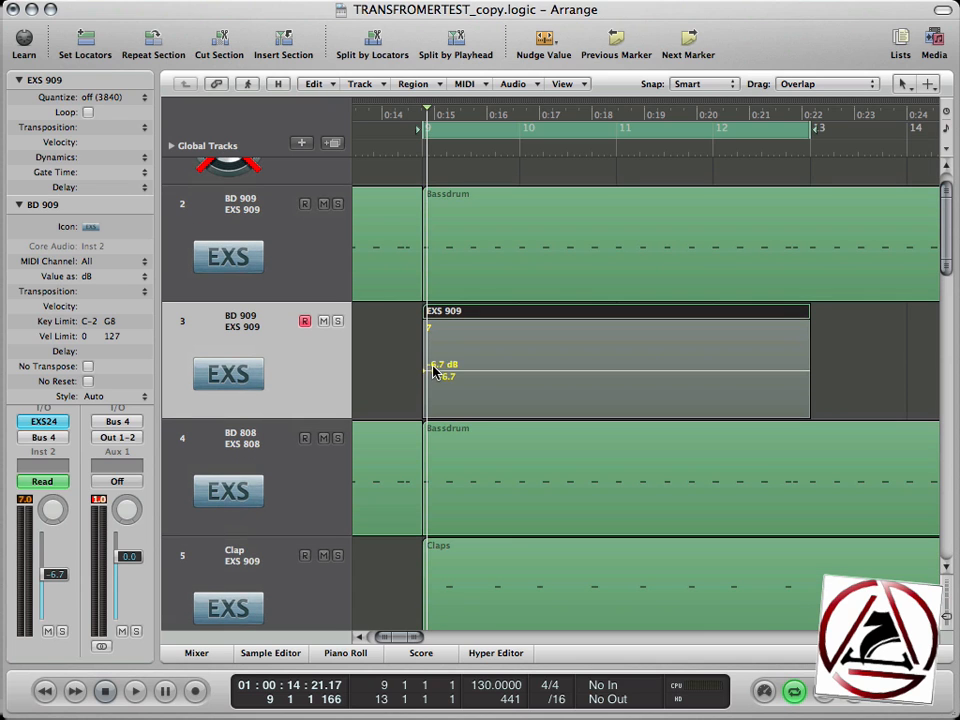
pyautogui.moveTo(430, 376); pyautogui.dragTo(576, 414)
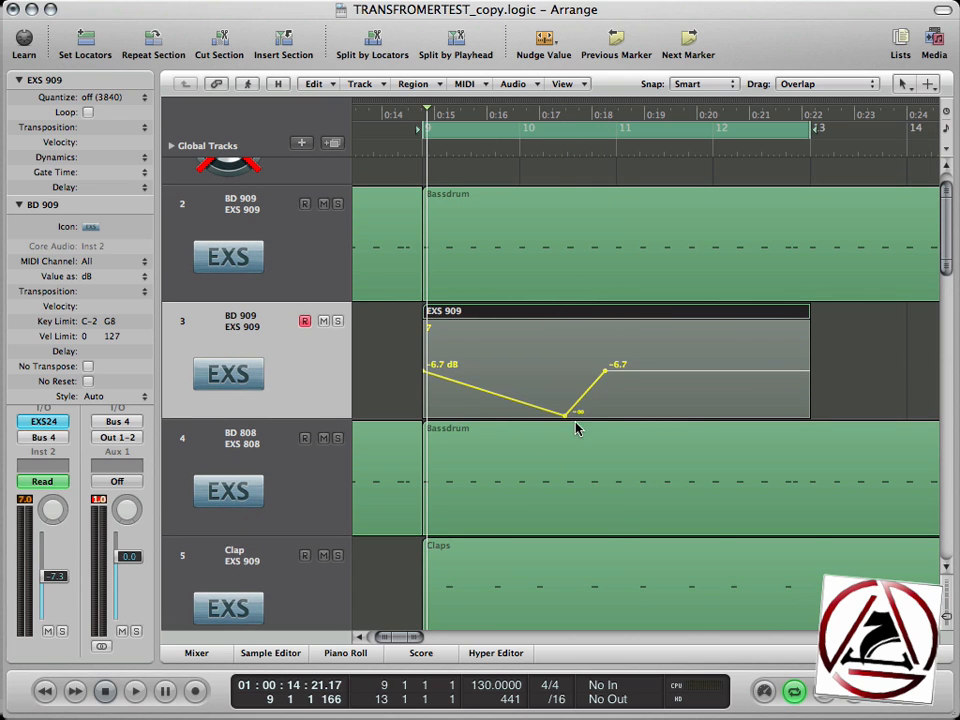
pyautogui.moveTo(604, 364); pyautogui.dragTo(830, 364)
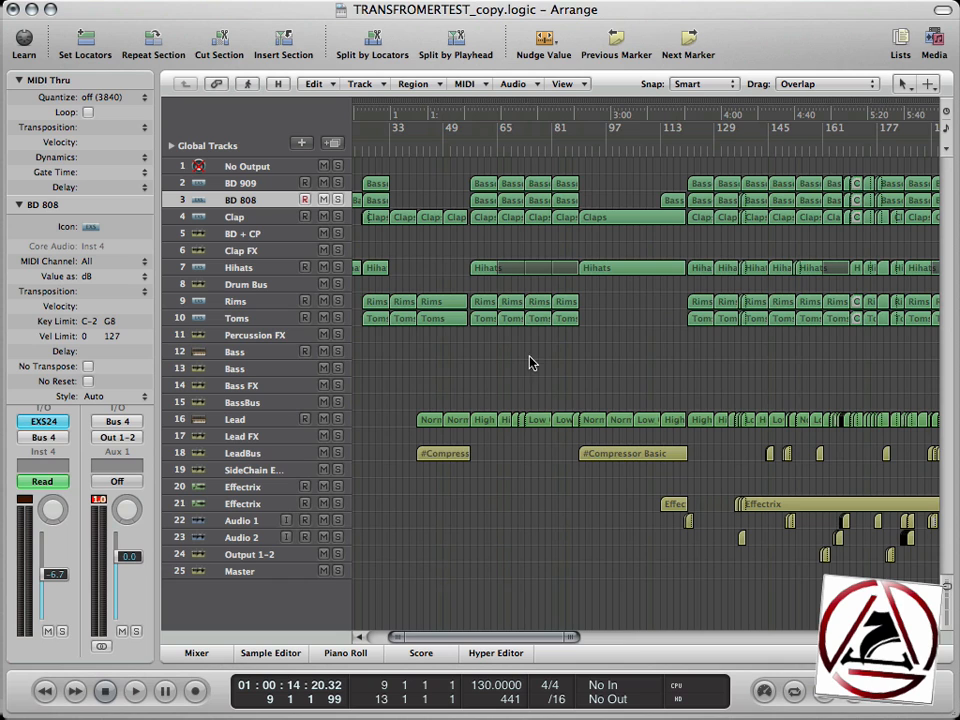
# Zoom from the full arrangement in to the LeadBus track's short regions around bar 146.
pyautogui.click(136, 692)
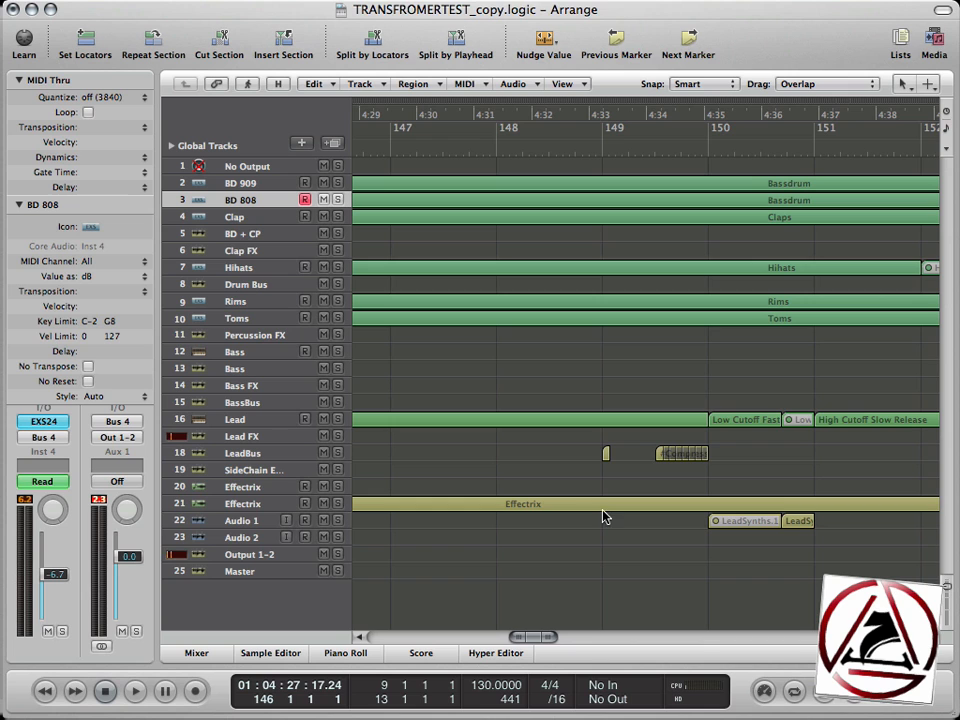
pyautogui.click(680, 452)
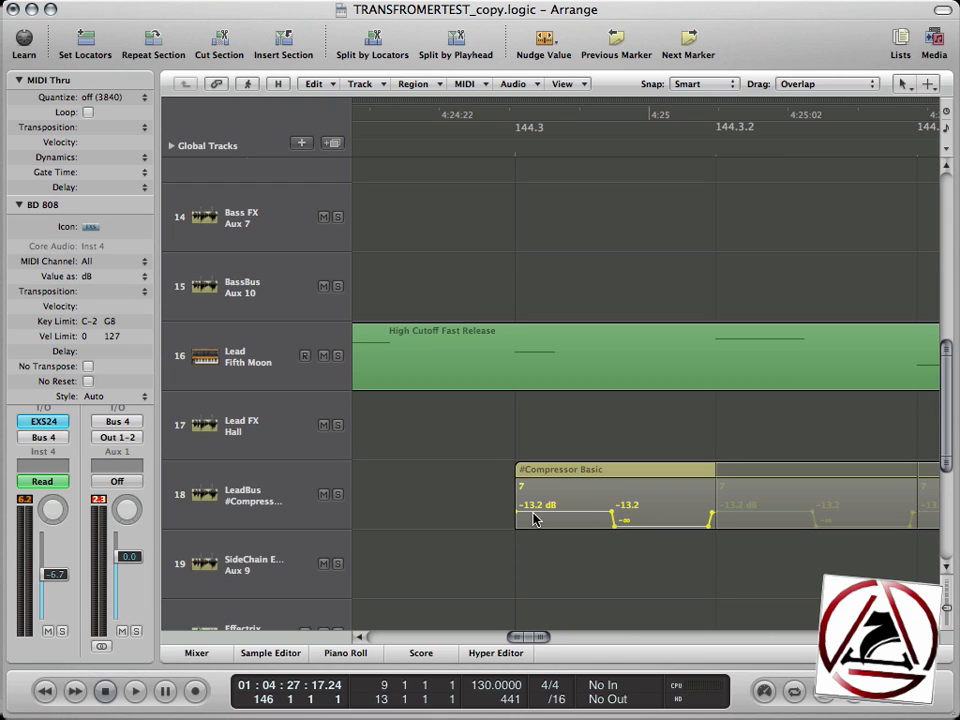
pyautogui.moveTo(488, 536)
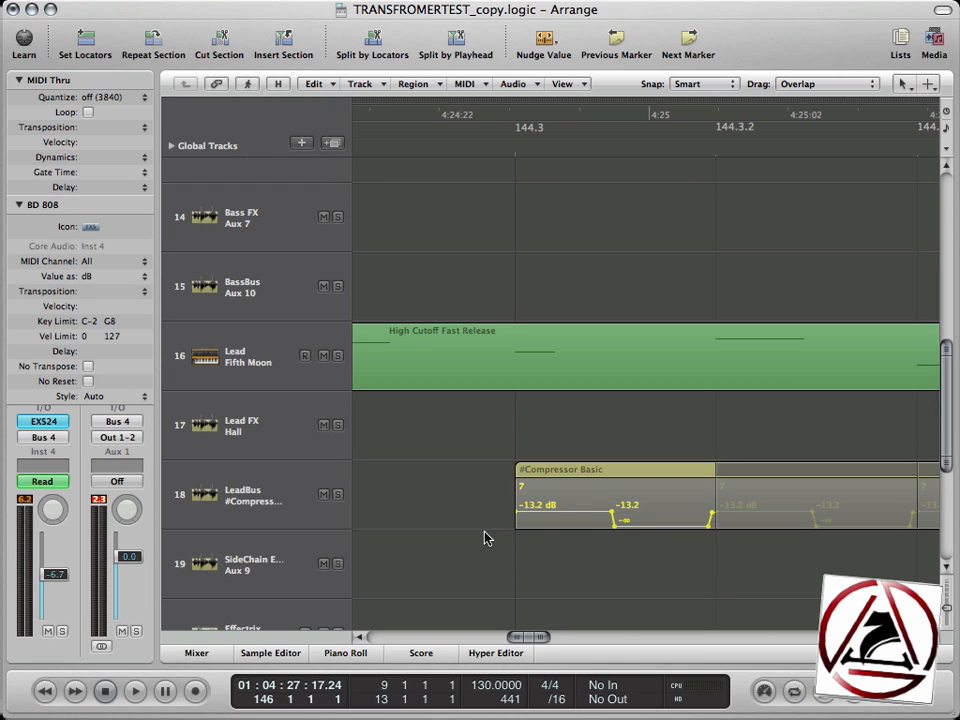
# Select the tiny #Compressor Basic region on LeadBus and loop its stutter volume pattern to -13.2 dB.
pyautogui.click(252, 494)
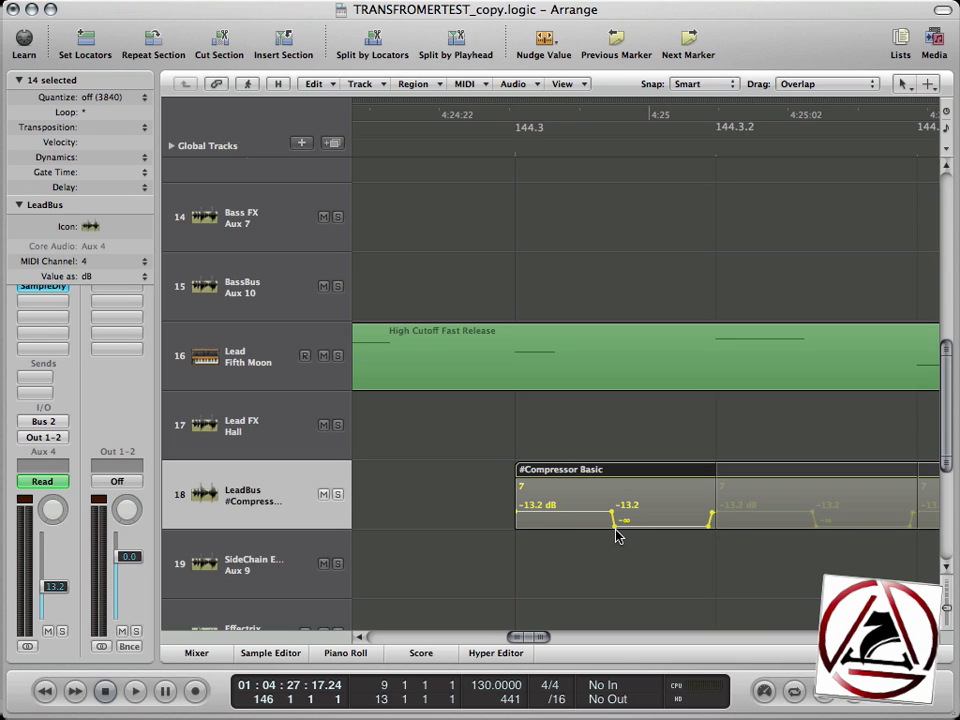
pyautogui.moveTo(696, 536)
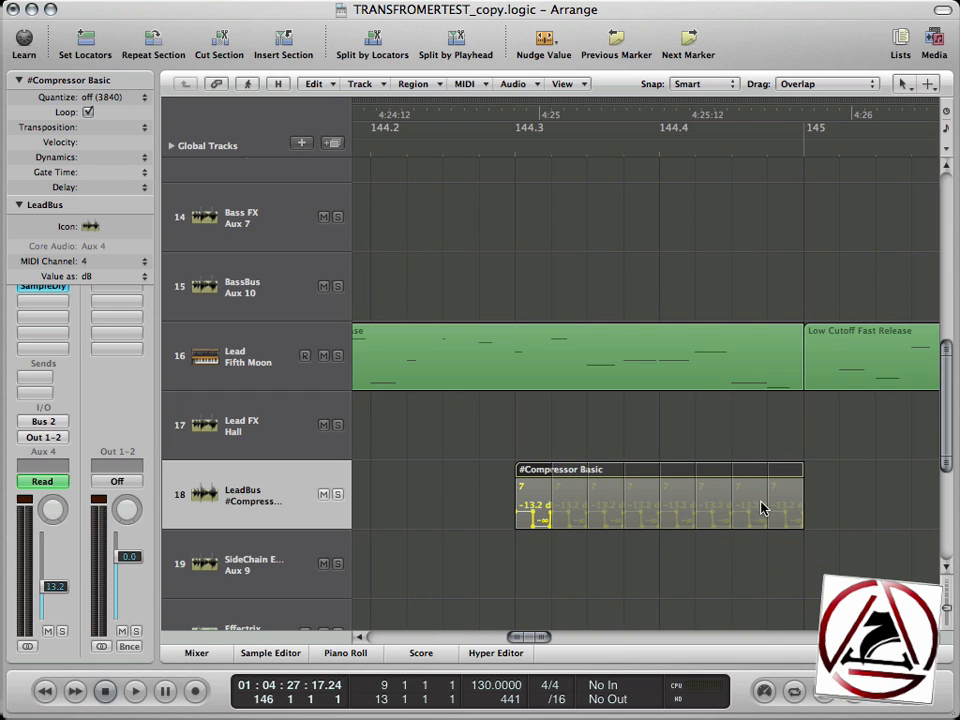
pyautogui.moveTo(478, 538)
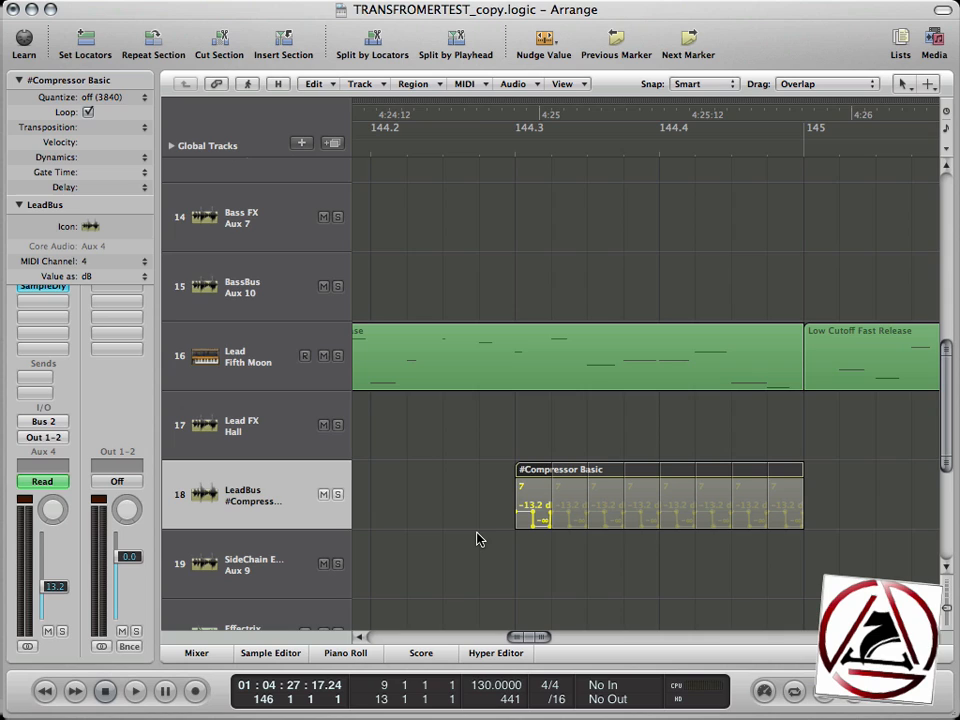
pyautogui.moveTo(516, 528)
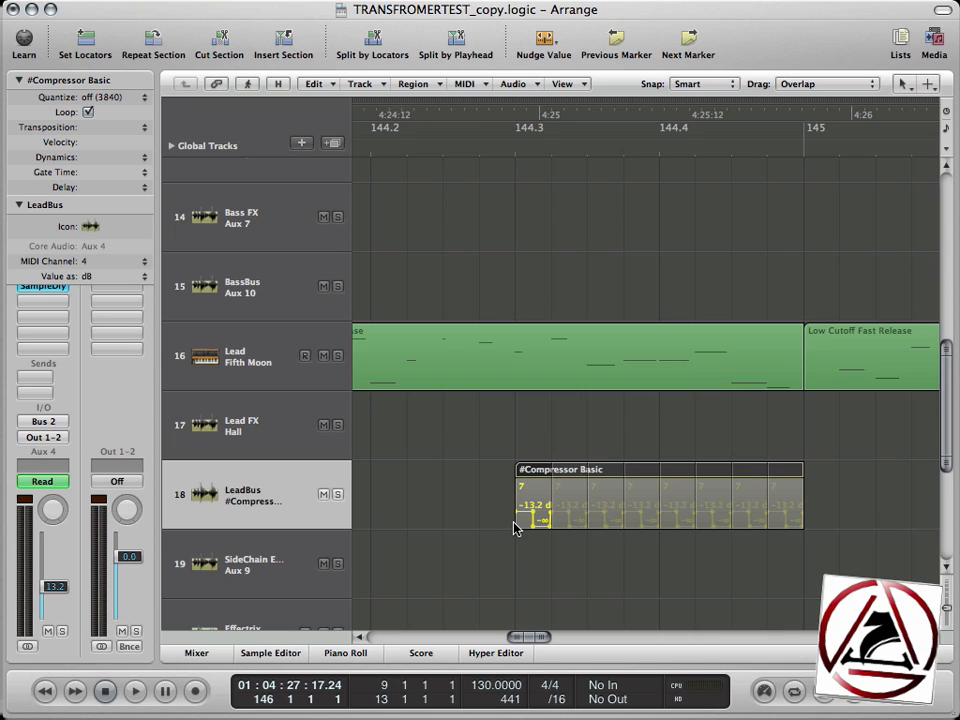
pyautogui.moveTo(602, 552)
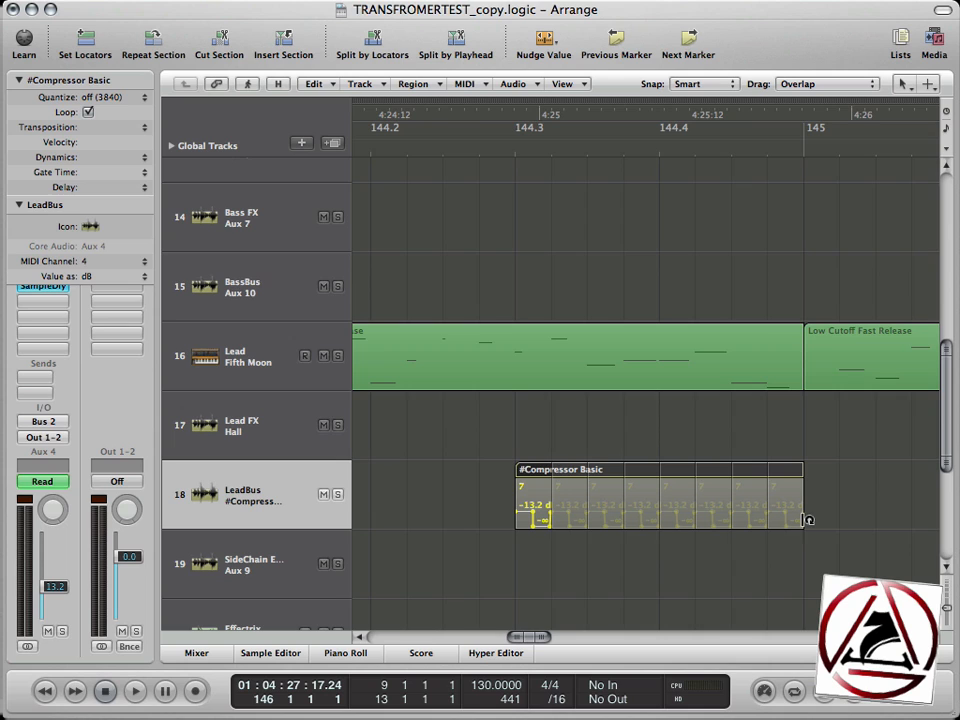
pyautogui.moveTo(372, 378)
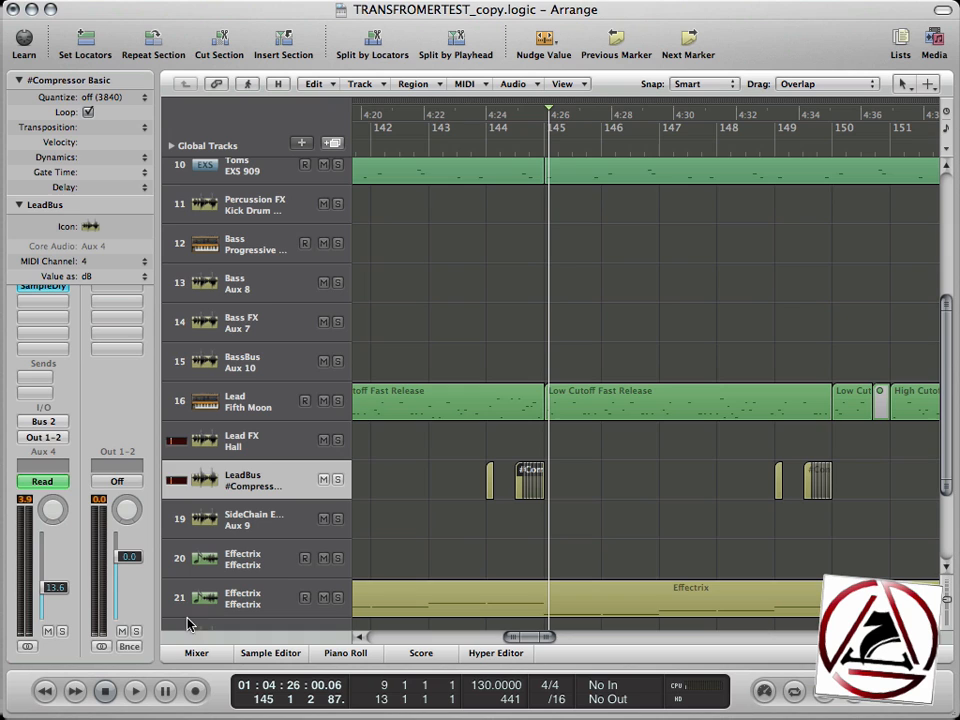
# Scroll right past bar 175 and select the Output 1-2 track with its short regions.
pyautogui.click(530, 486)
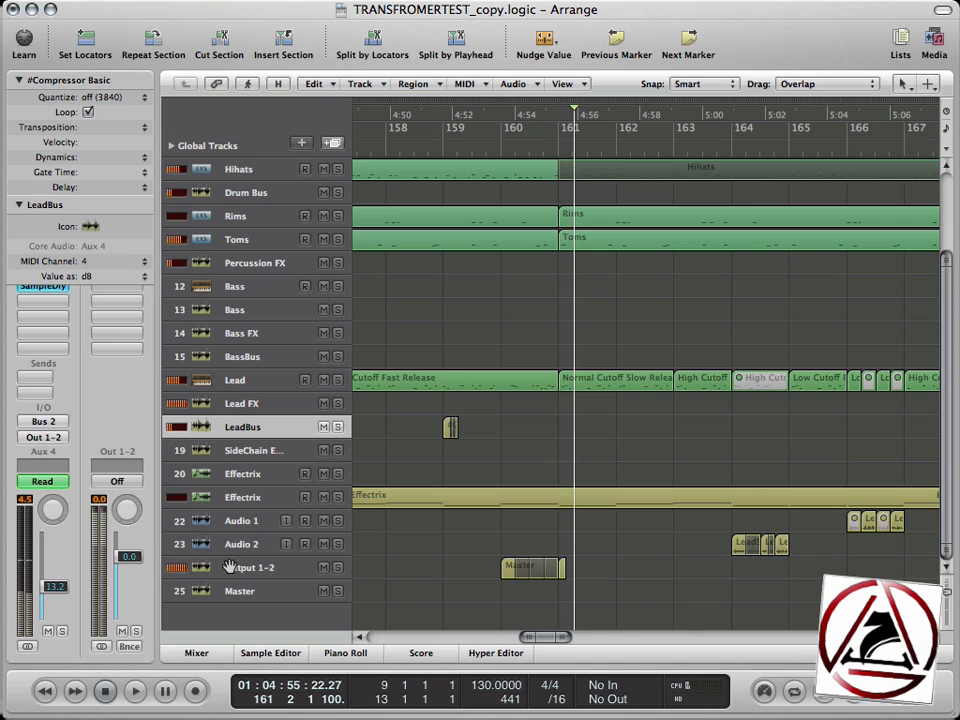
pyautogui.click(250, 568)
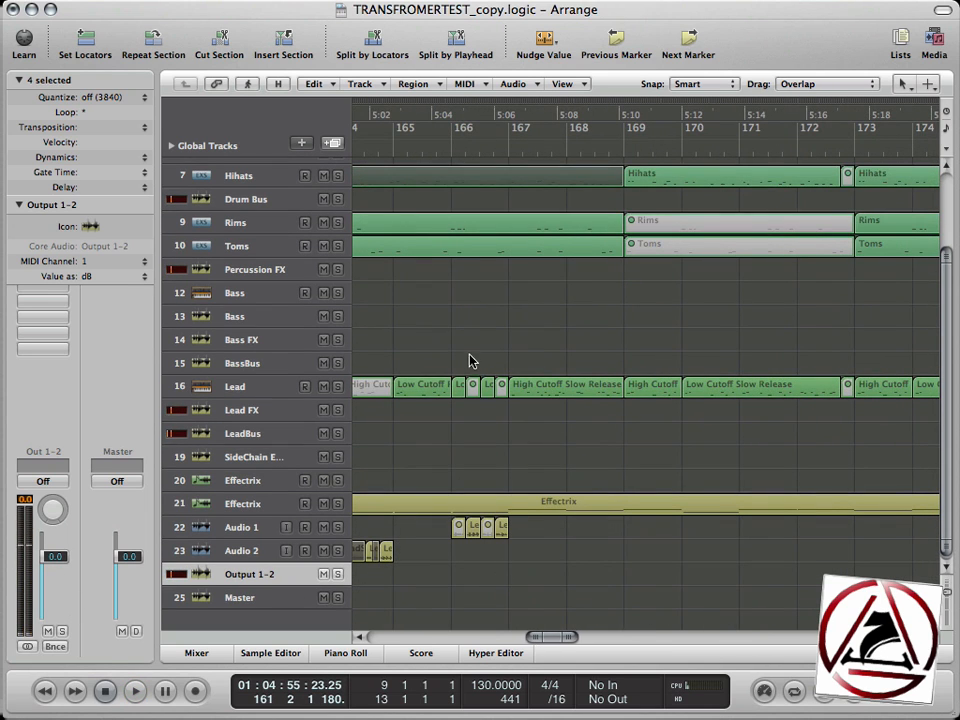
pyautogui.hscroll(3)
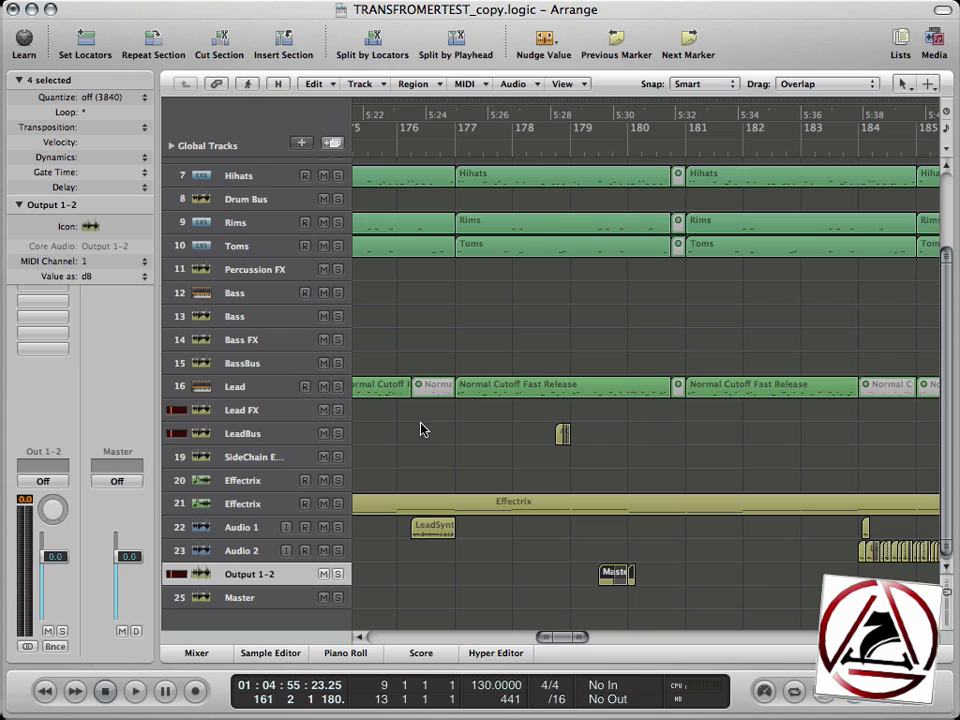